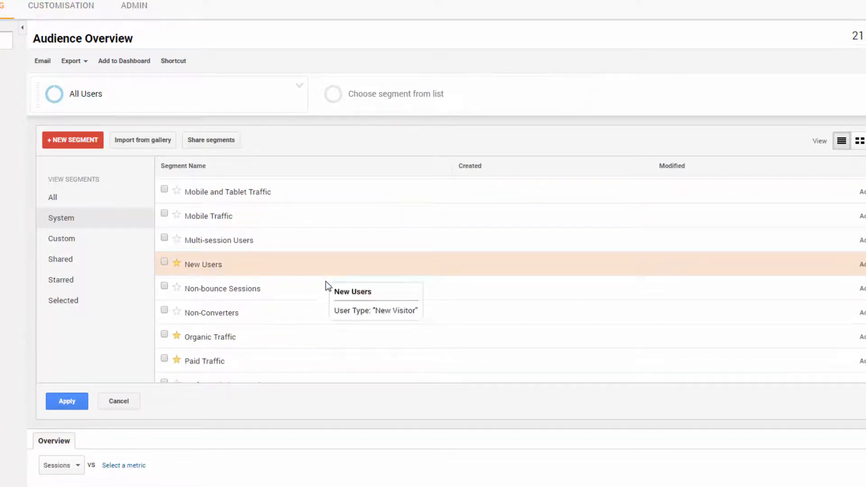
- Apply the Sessions with Conversions system segment alongside All Users on the Audience Overview
{"action": "scroll", "scroll_direction": "down", "scroll_amount": 3}
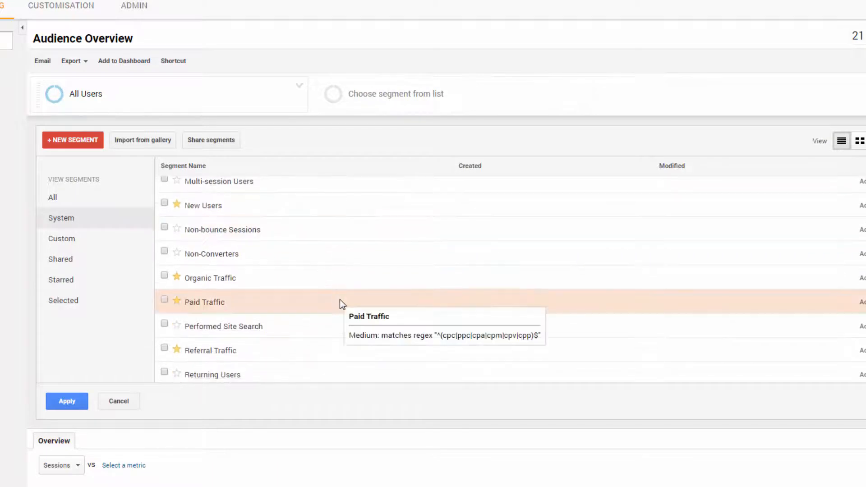
{"action": "scroll", "scroll_direction": "down", "scroll_amount": 3}
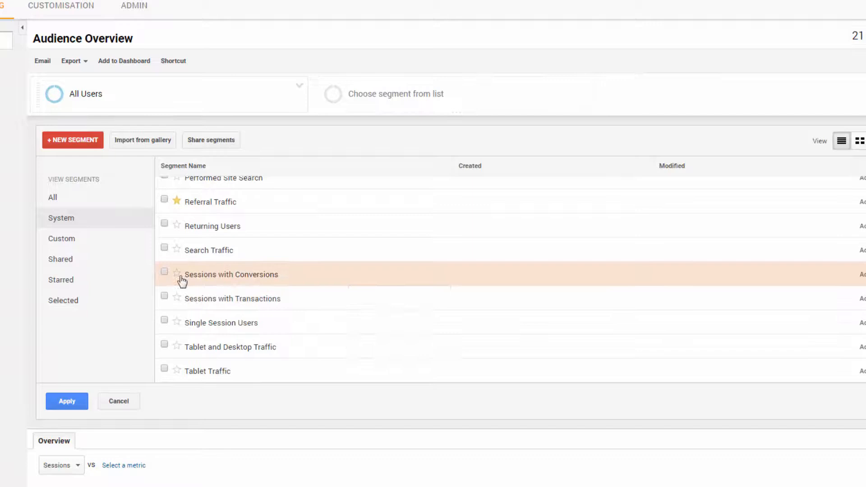
{"action": "left_click", "coordinate": [164, 271]}
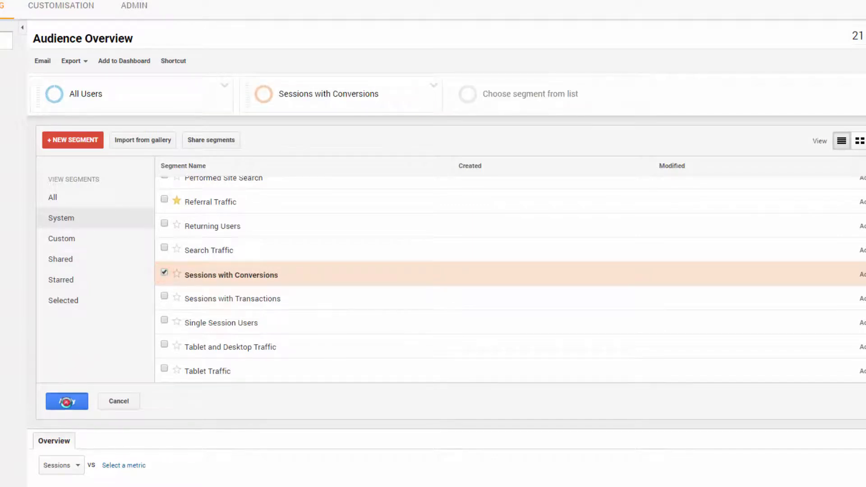
{"action": "left_click", "coordinate": [66, 400]}
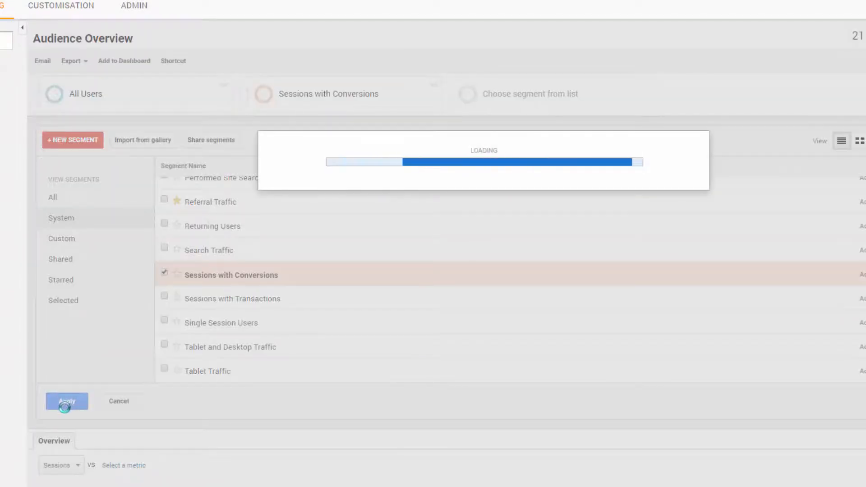
{"action": "left_click", "coordinate": [66, 401]}
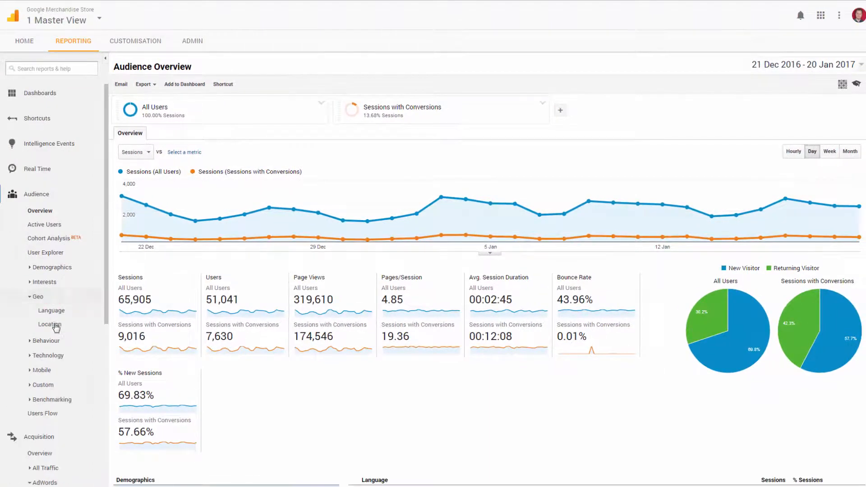
- Show the Geo > Location country table for the Sessions with Conversions segment
{"action": "left_click", "coordinate": [50, 323]}
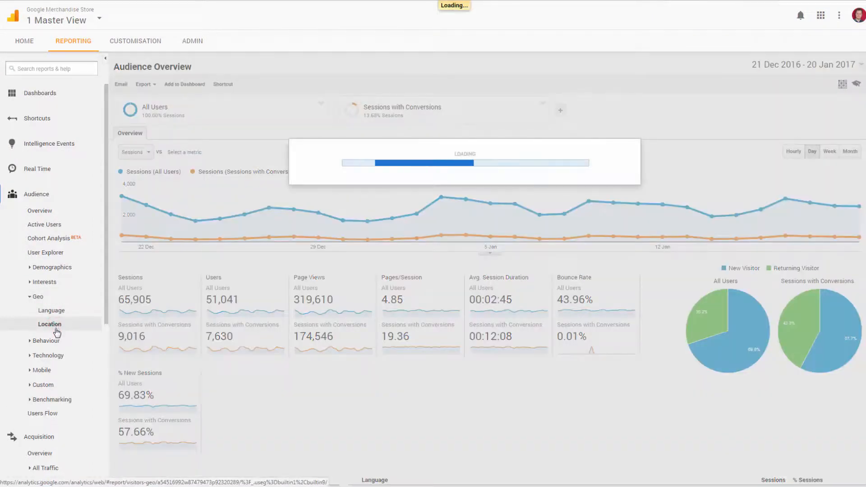
{"action": "left_click", "coordinate": [49, 324]}
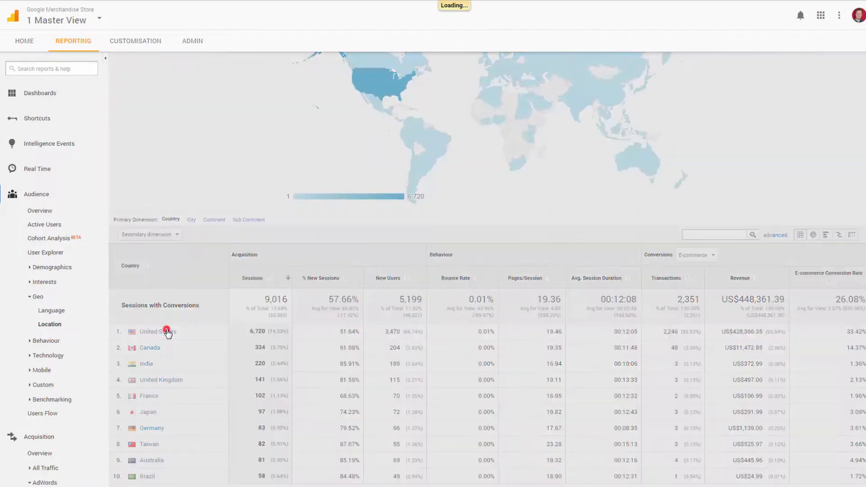
- Drill into United States and set the primary dimension to City
{"action": "left_click", "coordinate": [166, 330]}
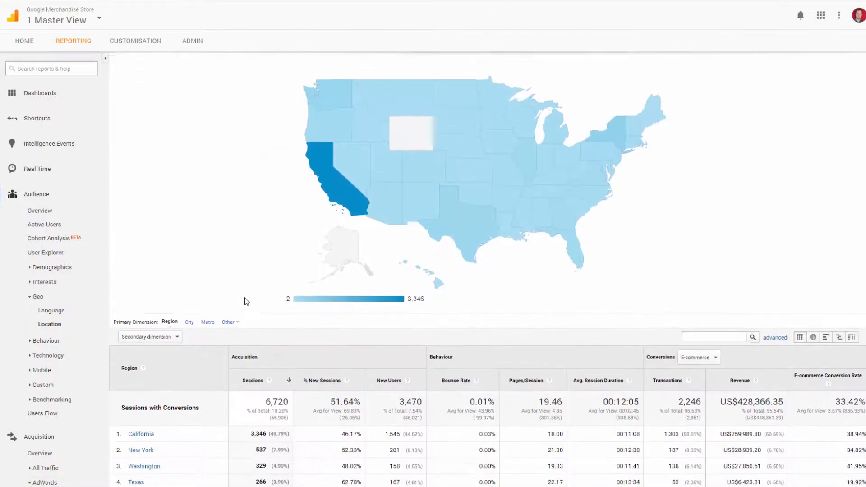
{"action": "scroll", "scroll_direction": "down", "scroll_amount": 3}
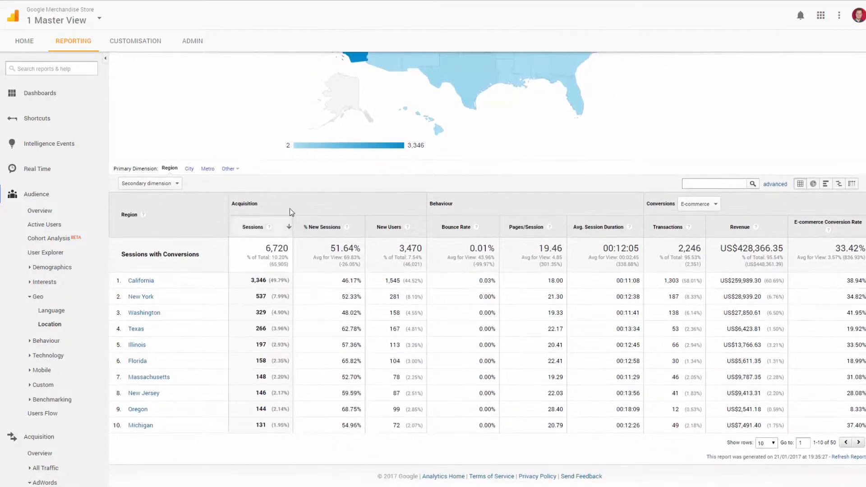
{"action": "left_click", "coordinate": [188, 168]}
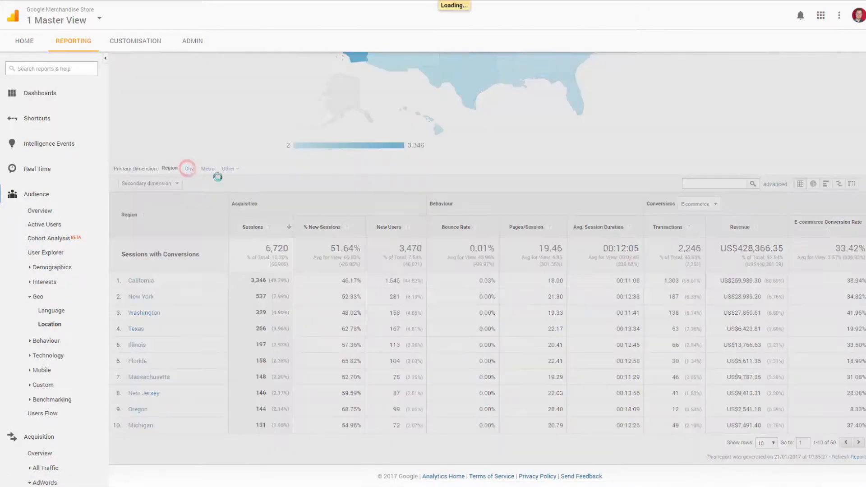
{"action": "left_click", "coordinate": [189, 169]}
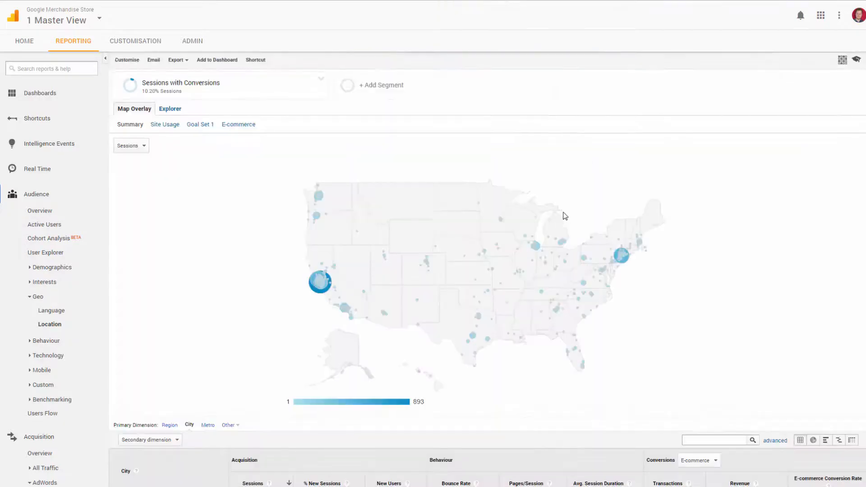
{"action": "scroll", "scroll_direction": "down", "scroll_amount": 3}
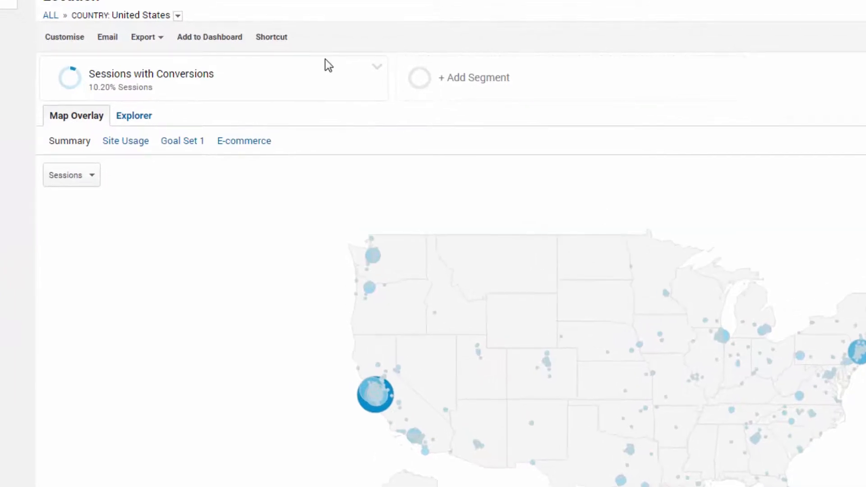
- Reopen the segment picker, view Starred, then the System list with Sessions with Conversions still ticked
{"action": "left_click", "coordinate": [474, 78]}
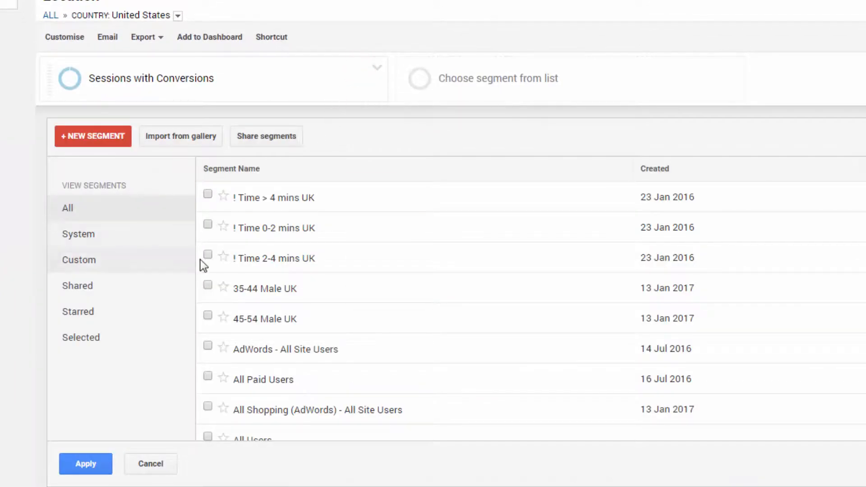
{"action": "scroll", "scroll_direction": "down", "scroll_amount": 3}
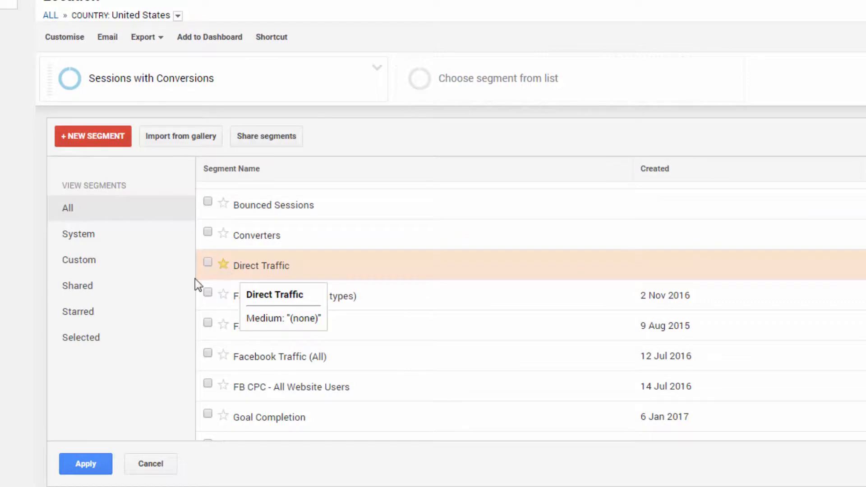
{"action": "left_click", "coordinate": [78, 311]}
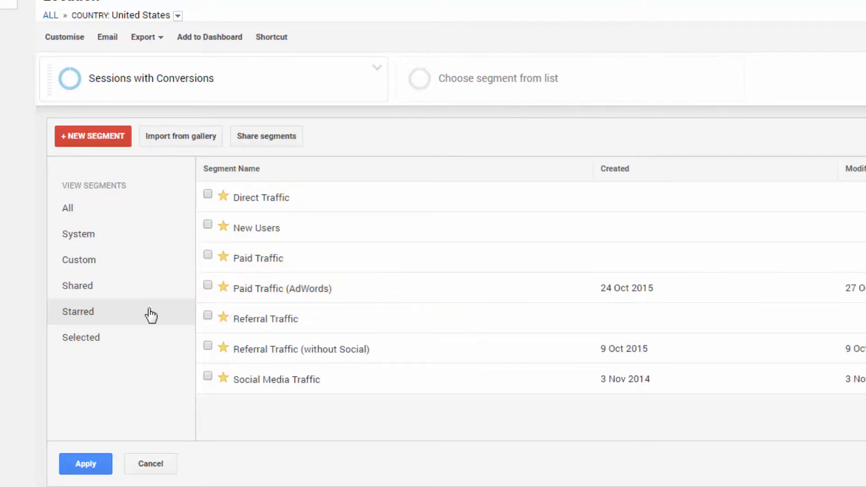
{"action": "left_click", "coordinate": [78, 234]}
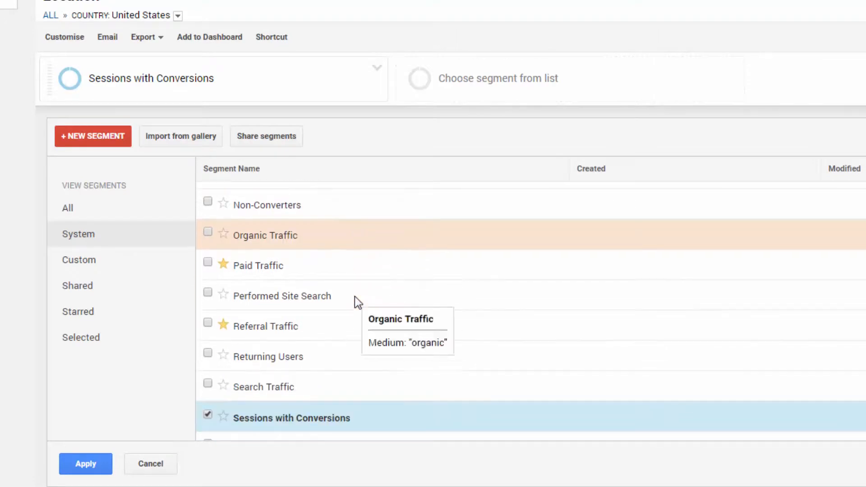
{"action": "scroll", "scroll_direction": "down", "scroll_amount": 3}
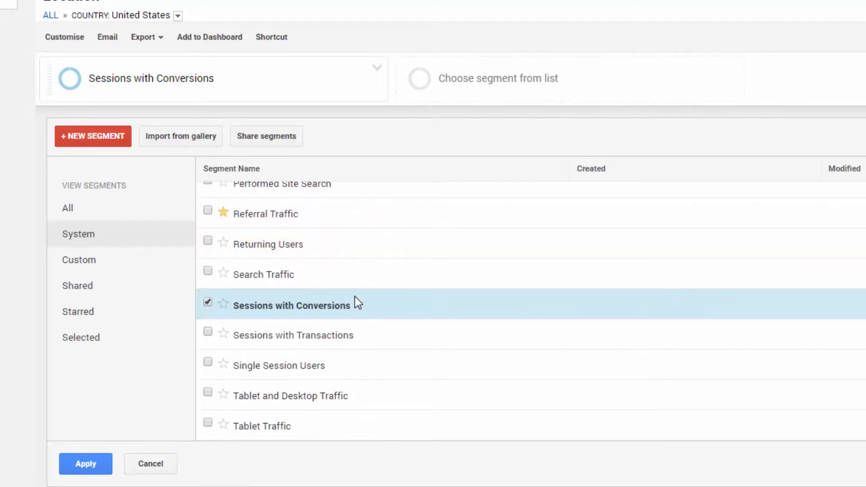